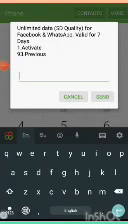
- Reply 'V3' to the operator's USSD menu to activate the unlimited Facebook/WhatsApp package
type("V3")
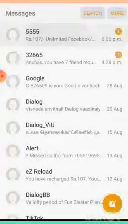
left_click(64, 40)
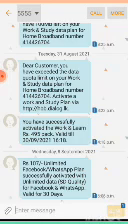
scroll("down", 3)
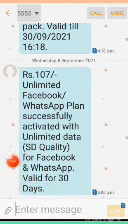
left_click(10, 12)
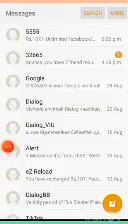